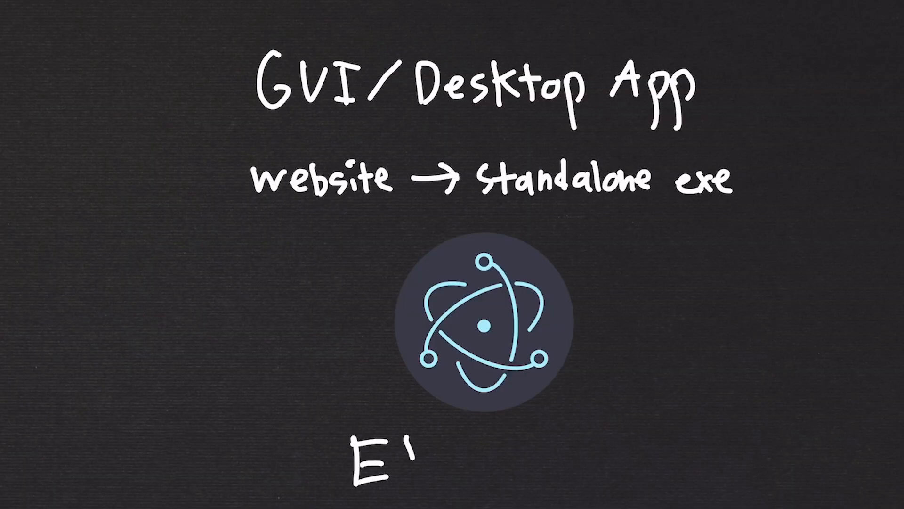
text(Electron)
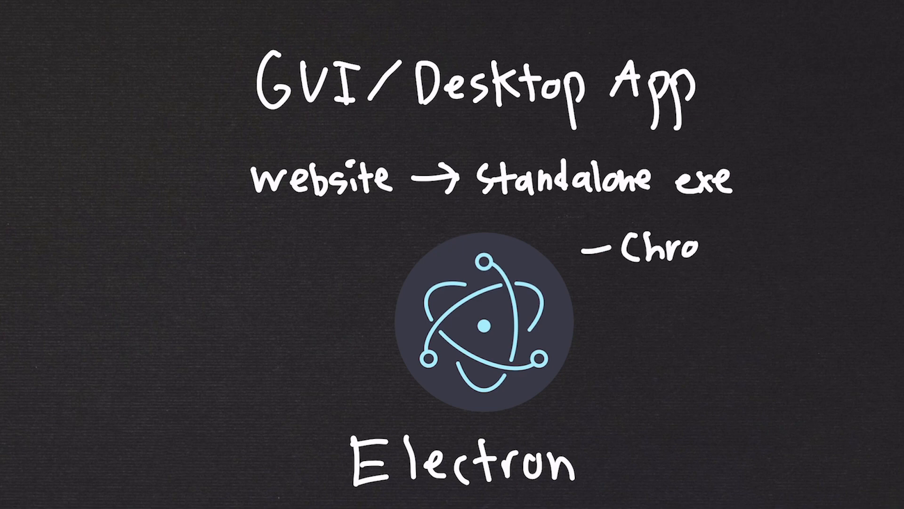